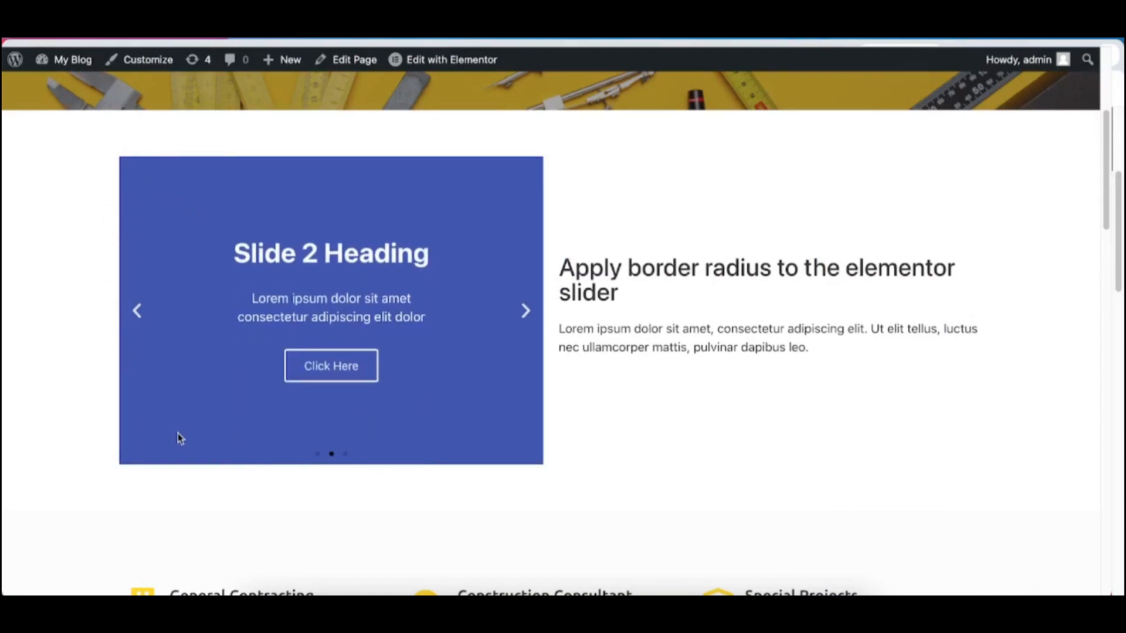
{"action": "mouse_move", "coordinate": [368, 458]}
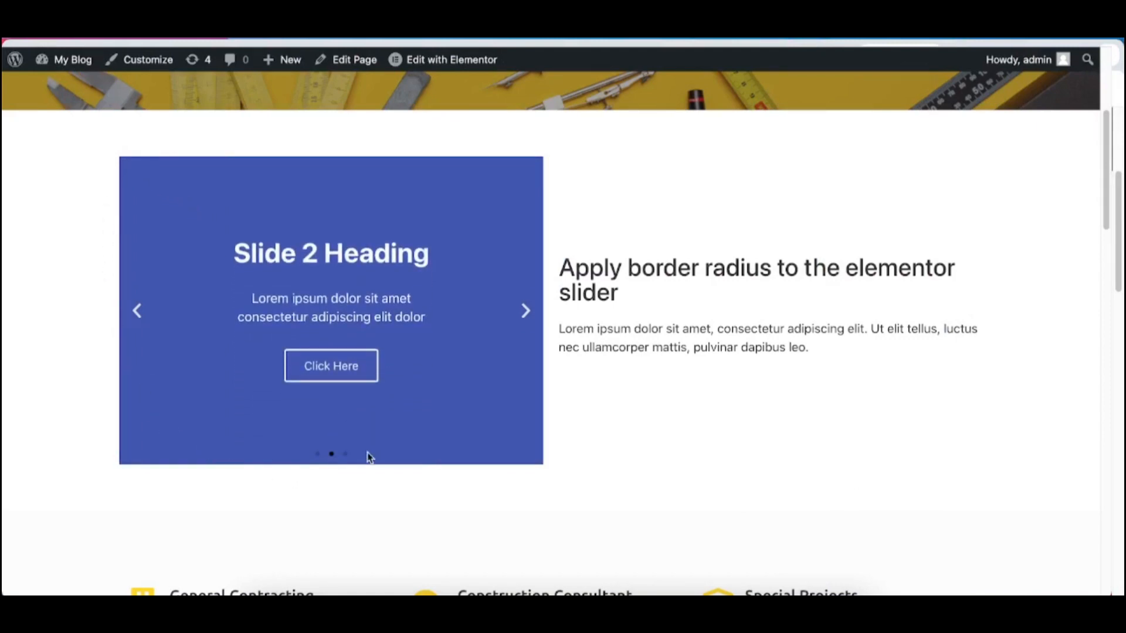
Cycle through the live slider, then bring the page into the Elementor editor
{"action": "left_click", "coordinate": [525, 309]}
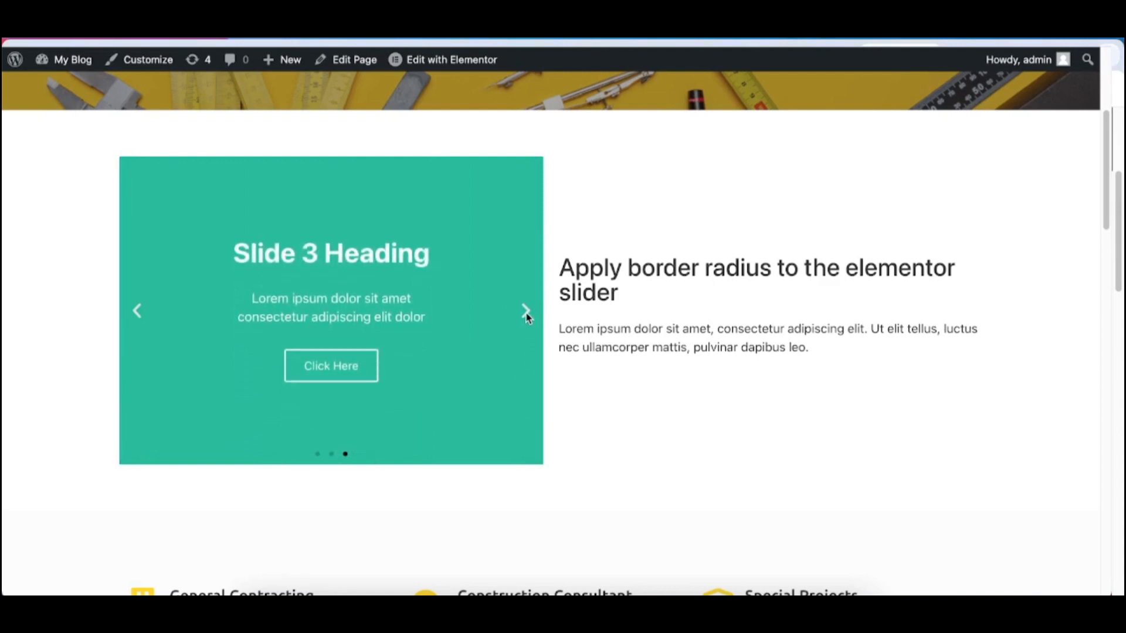
{"action": "left_click", "coordinate": [525, 310]}
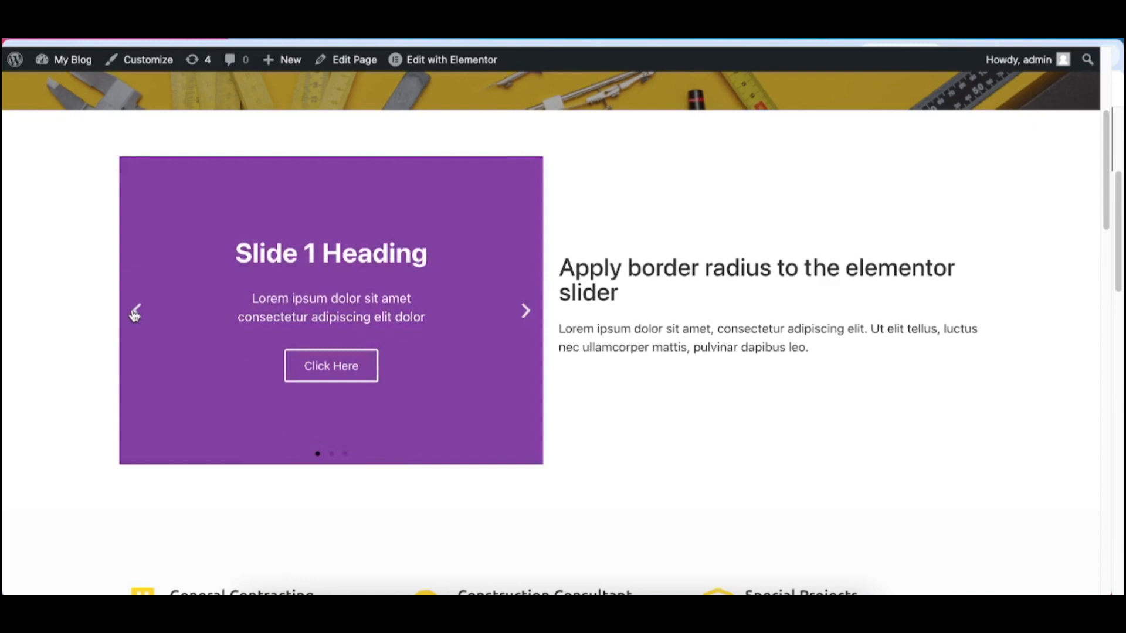
{"action": "mouse_move", "coordinate": [130, 165]}
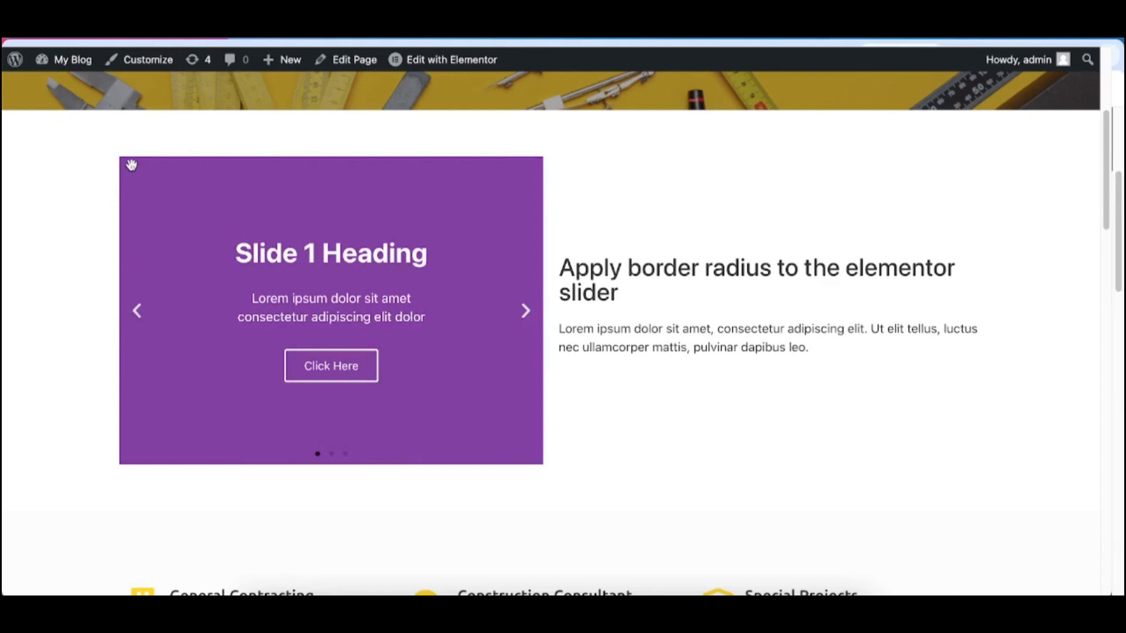
{"action": "mouse_move", "coordinate": [115, 178]}
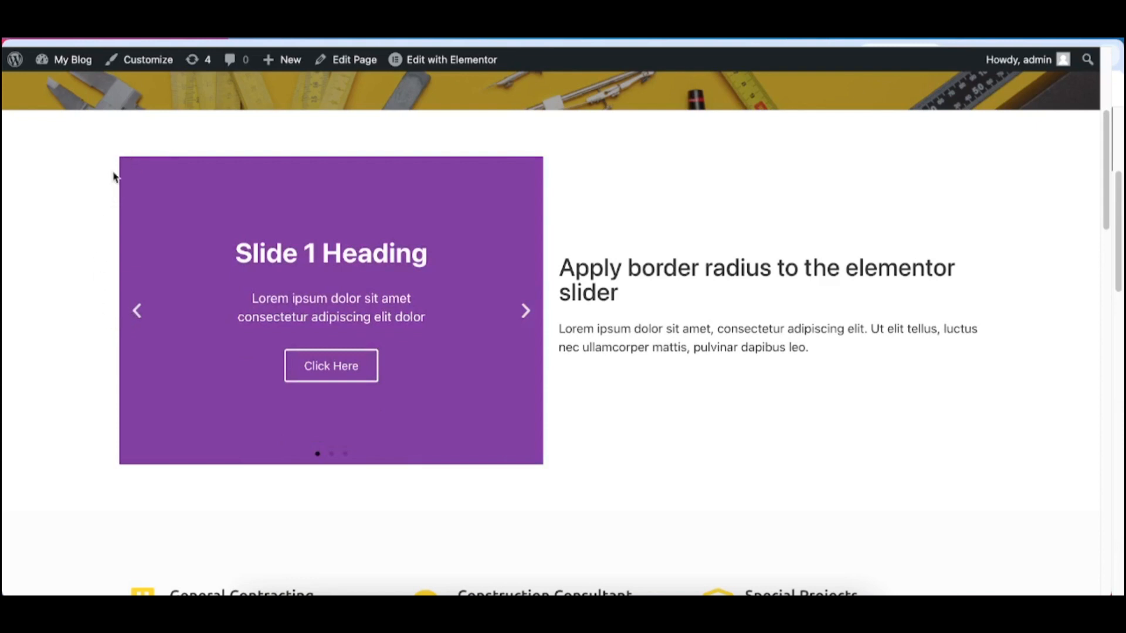
{"action": "left_click", "coordinate": [451, 60]}
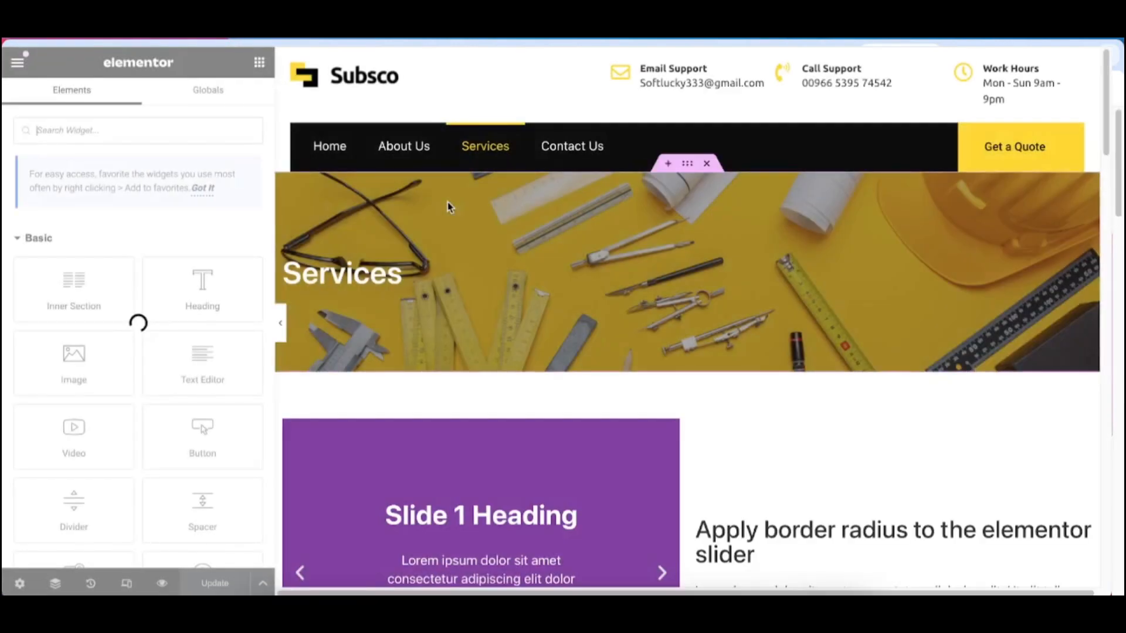
{"action": "scroll", "scroll_direction": "down", "scroll_amount": 3}
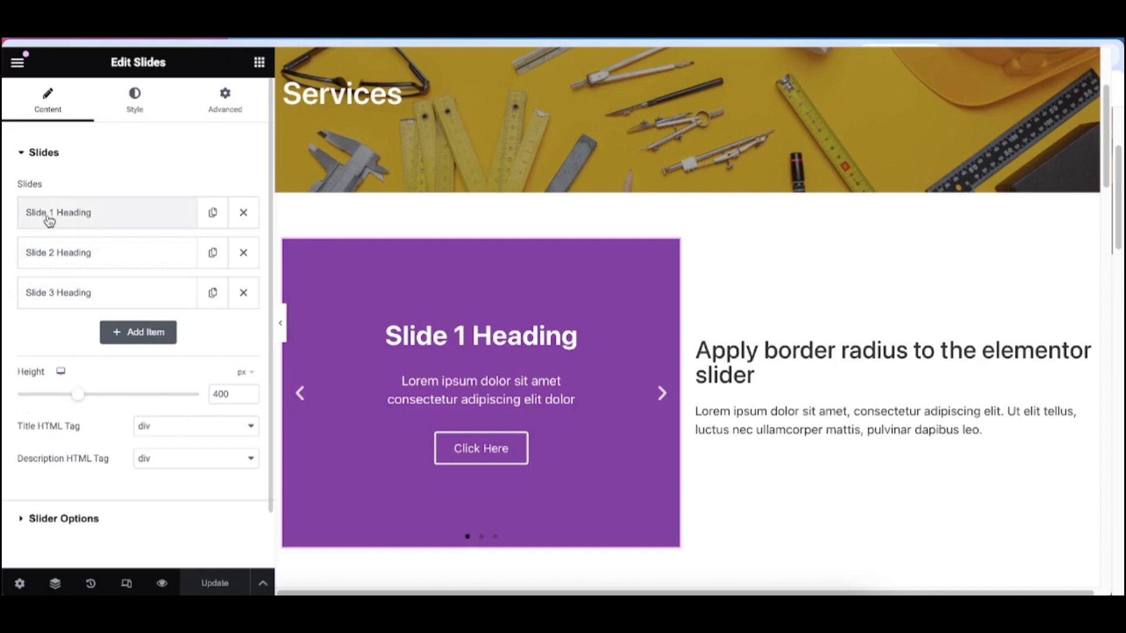
Select the Slides widget and review Slide 1's Content and Style settings
{"action": "left_click", "coordinate": [59, 212]}
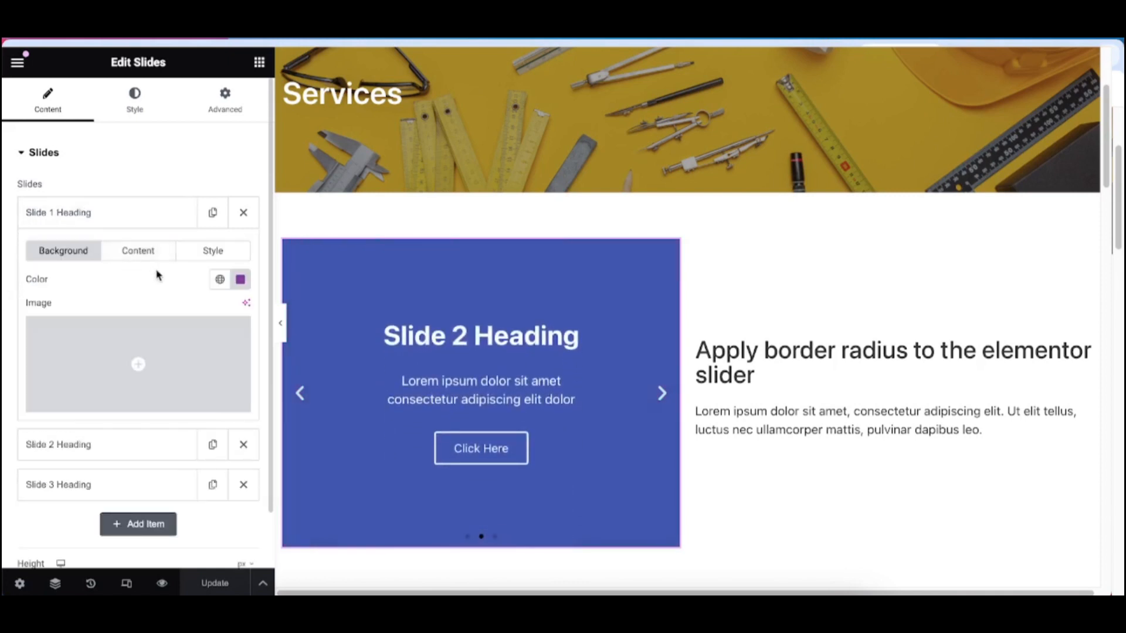
{"action": "mouse_move", "coordinate": [142, 273]}
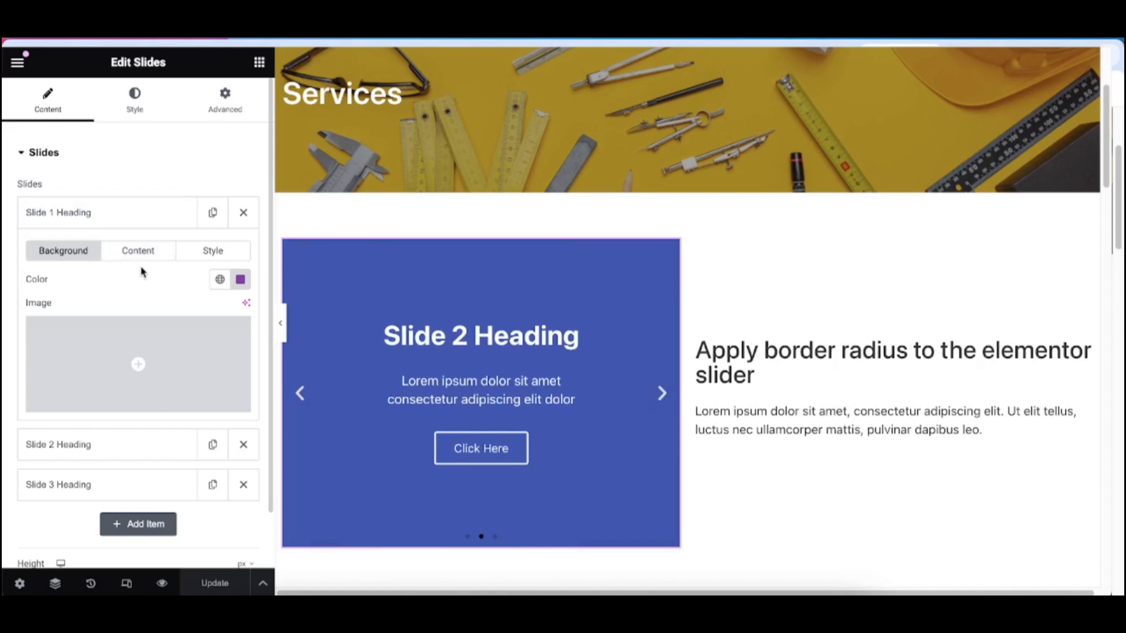
{"action": "left_click", "coordinate": [138, 251]}
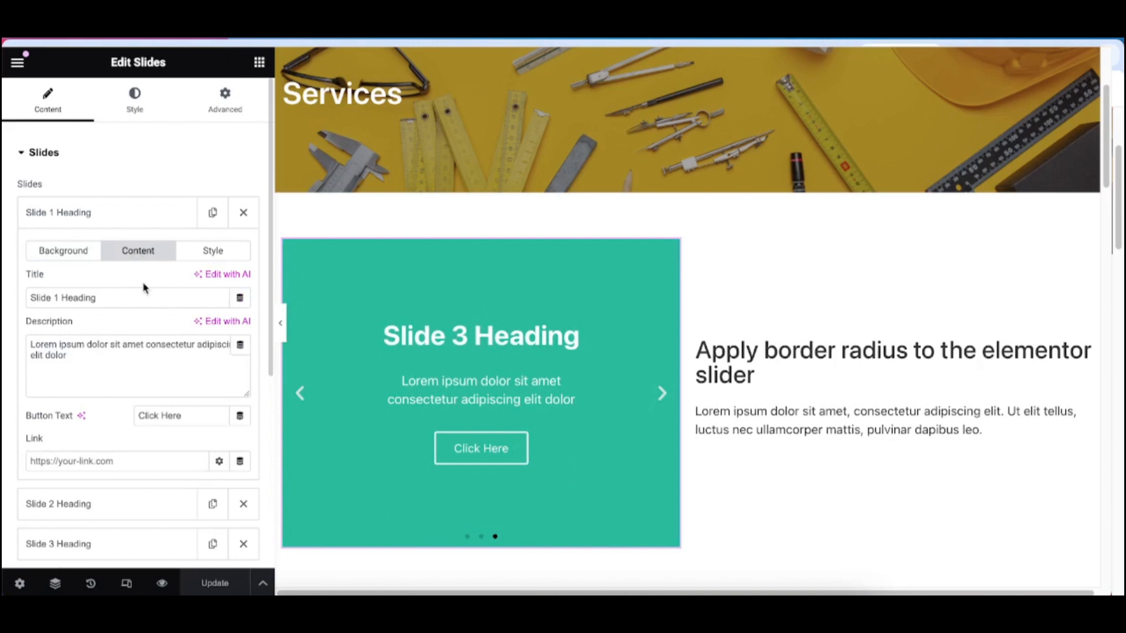
{"action": "mouse_move", "coordinate": [222, 257]}
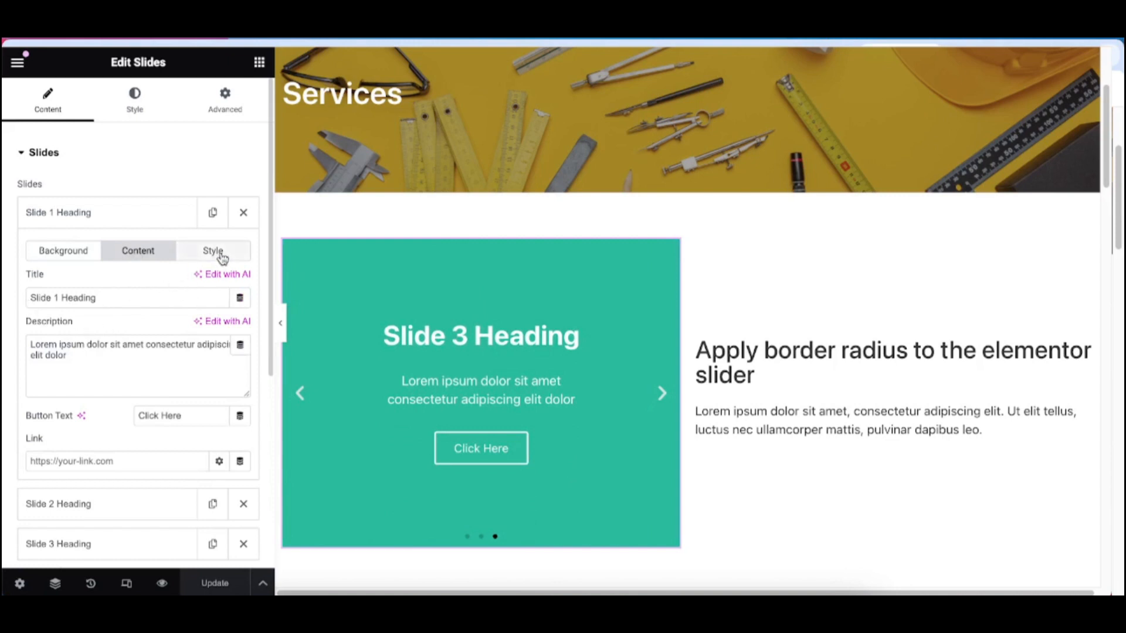
{"action": "left_click", "coordinate": [213, 251]}
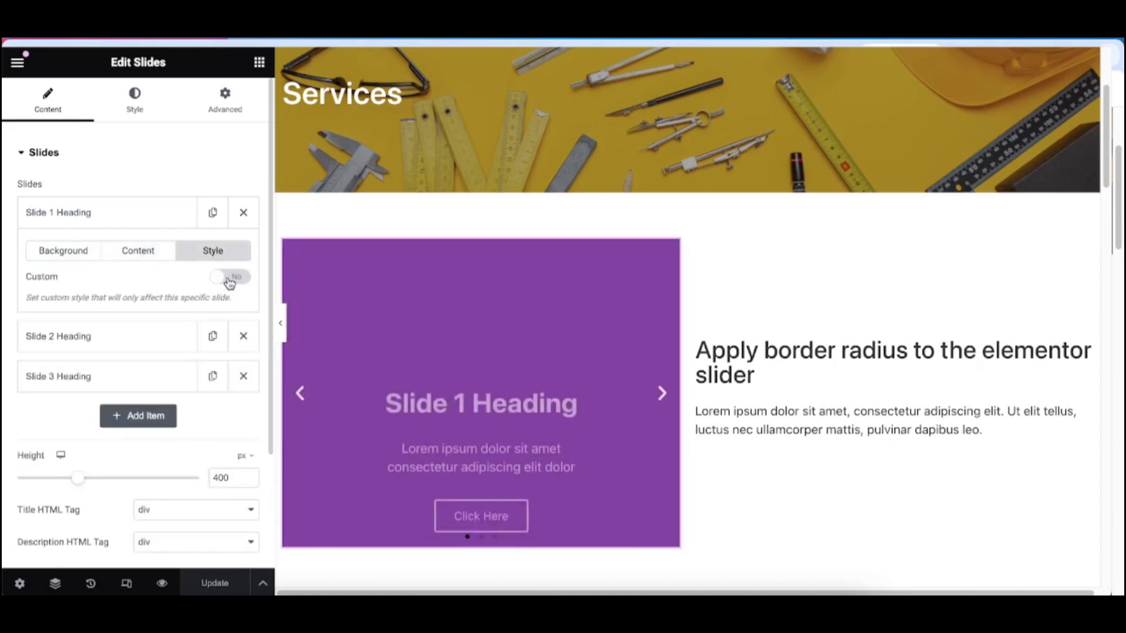
Review Slider Options and the Style tab's Button and Navigation sections, then the Advanced settings
{"action": "left_click", "coordinate": [229, 277]}
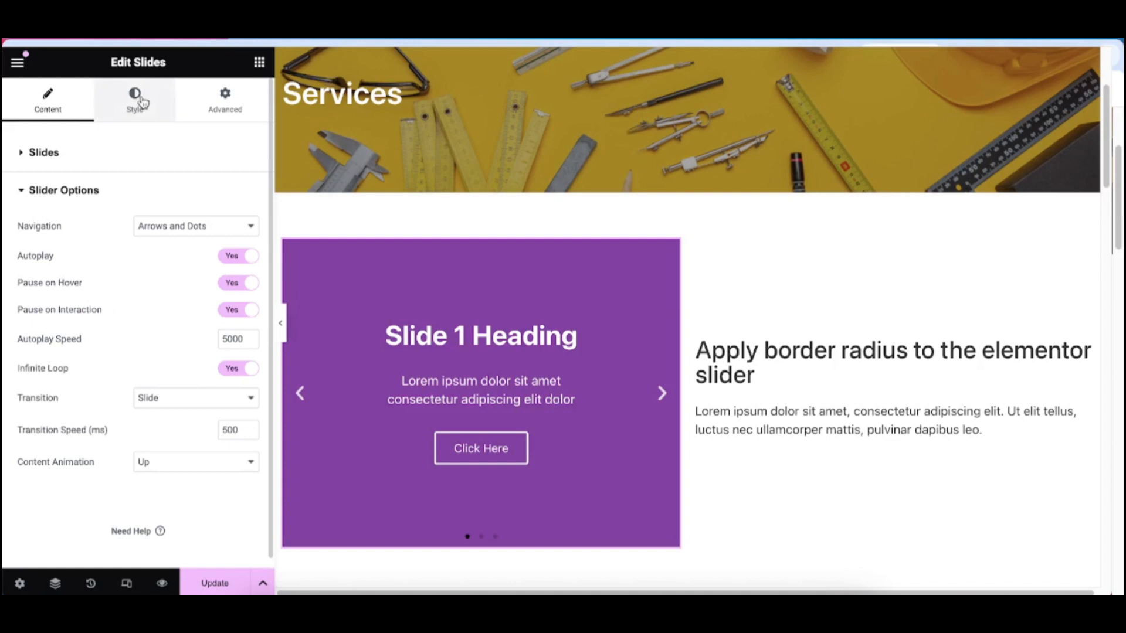
{"action": "left_click", "coordinate": [133, 98]}
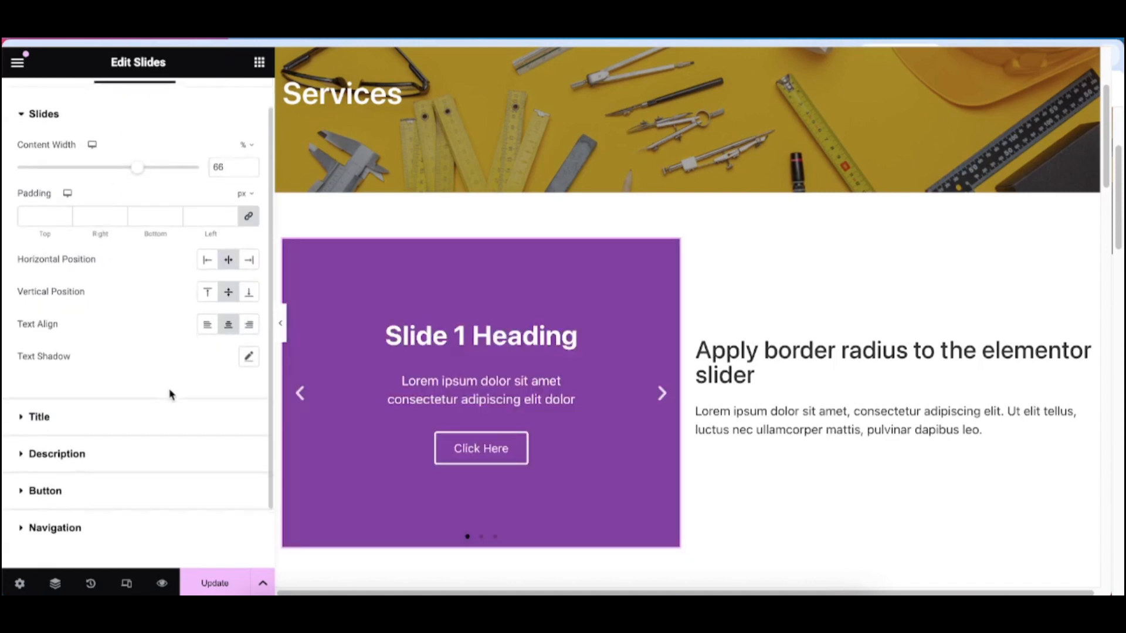
{"action": "scroll", "scroll_direction": "down", "scroll_amount": 3}
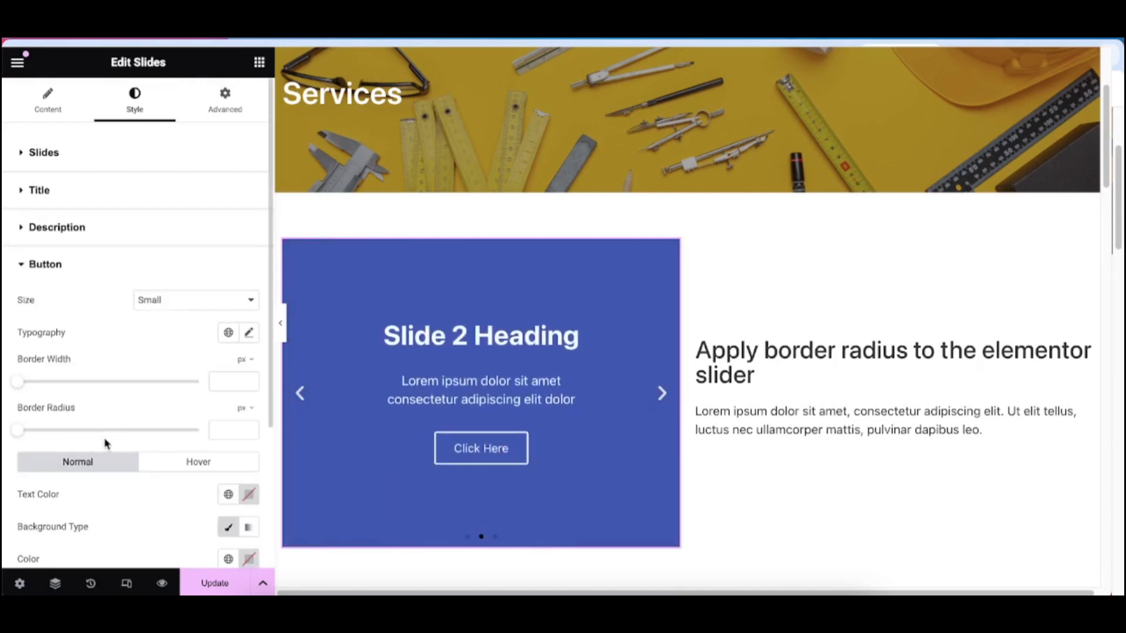
{"action": "scroll", "scroll_direction": "down", "scroll_amount": 3}
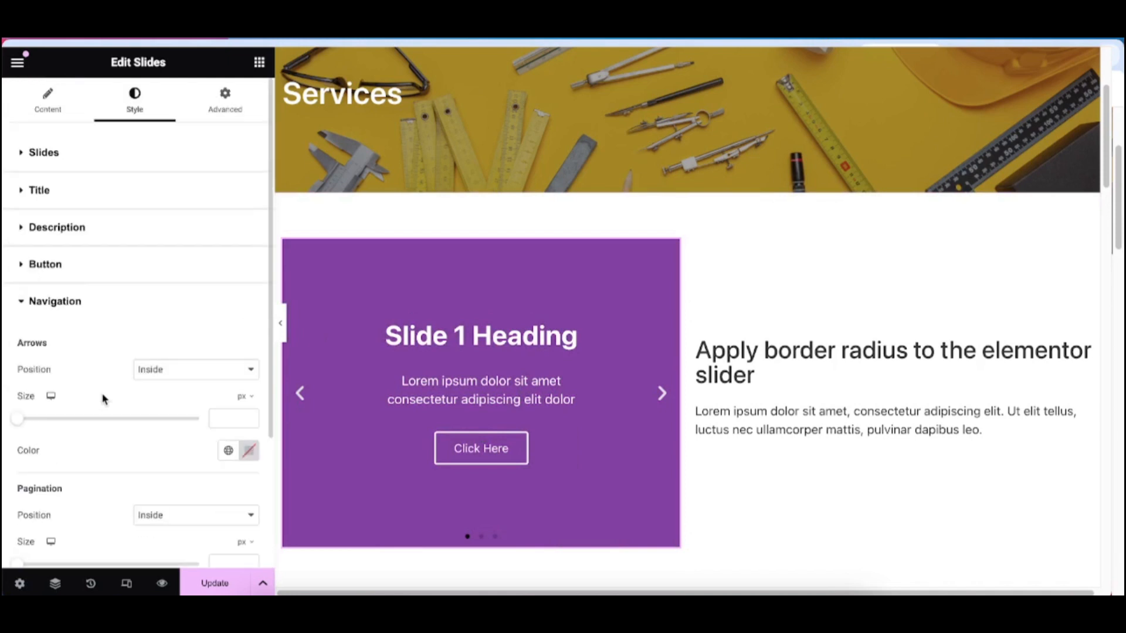
{"action": "left_click", "coordinate": [225, 98]}
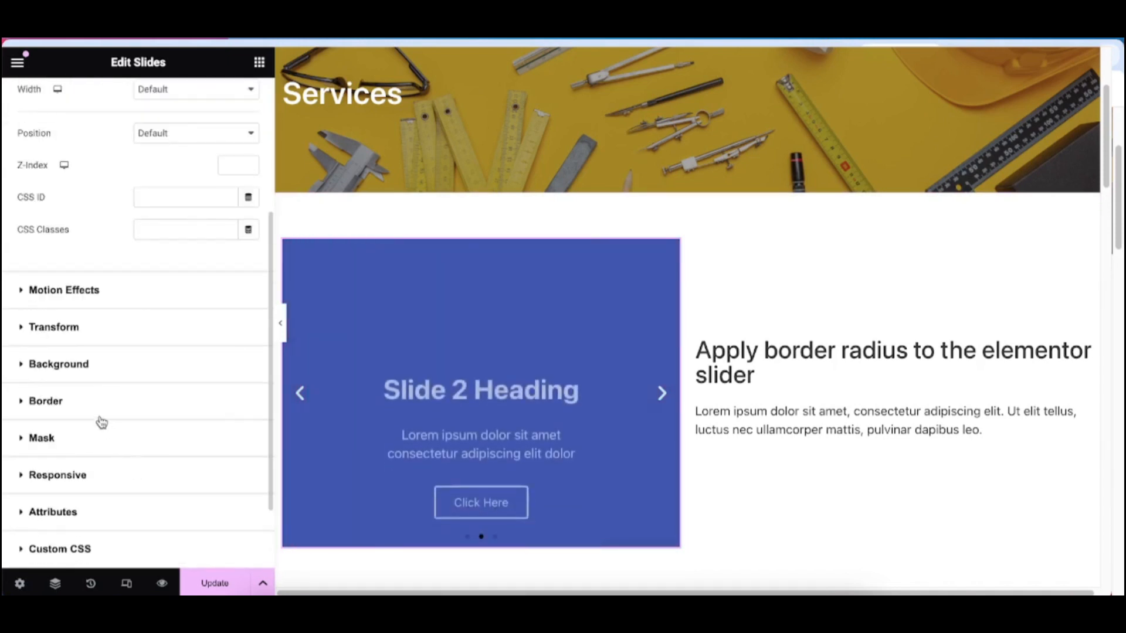
Try a border radius of 10 in the Border settings, leave the fields empty, and update the page
{"action": "left_click", "coordinate": [45, 401]}
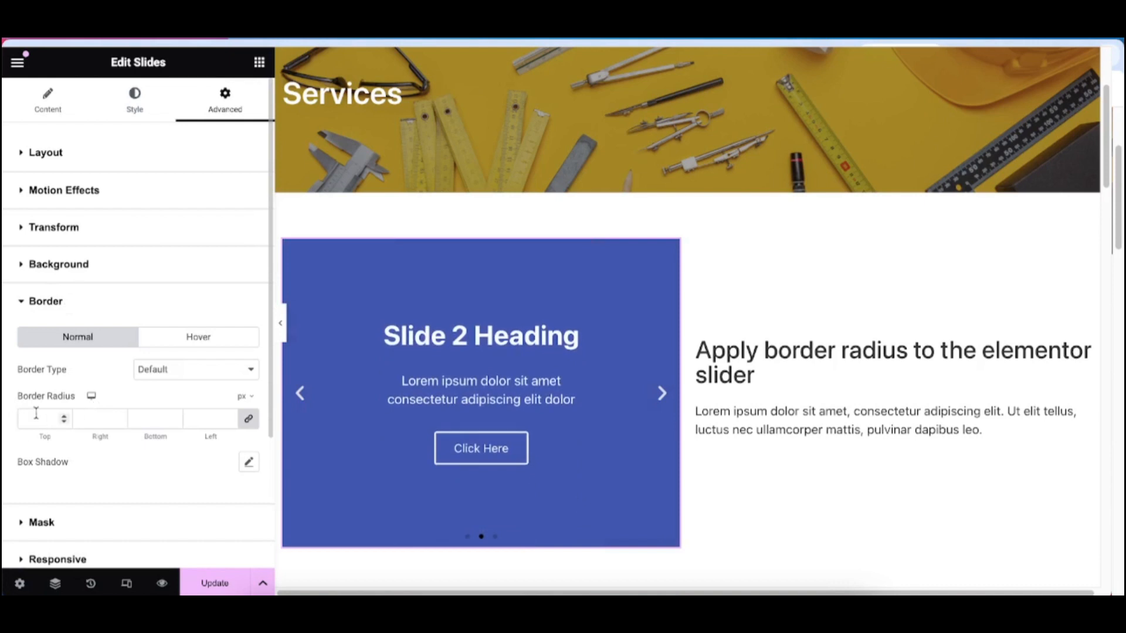
{"action": "left_click", "coordinate": [661, 393]}
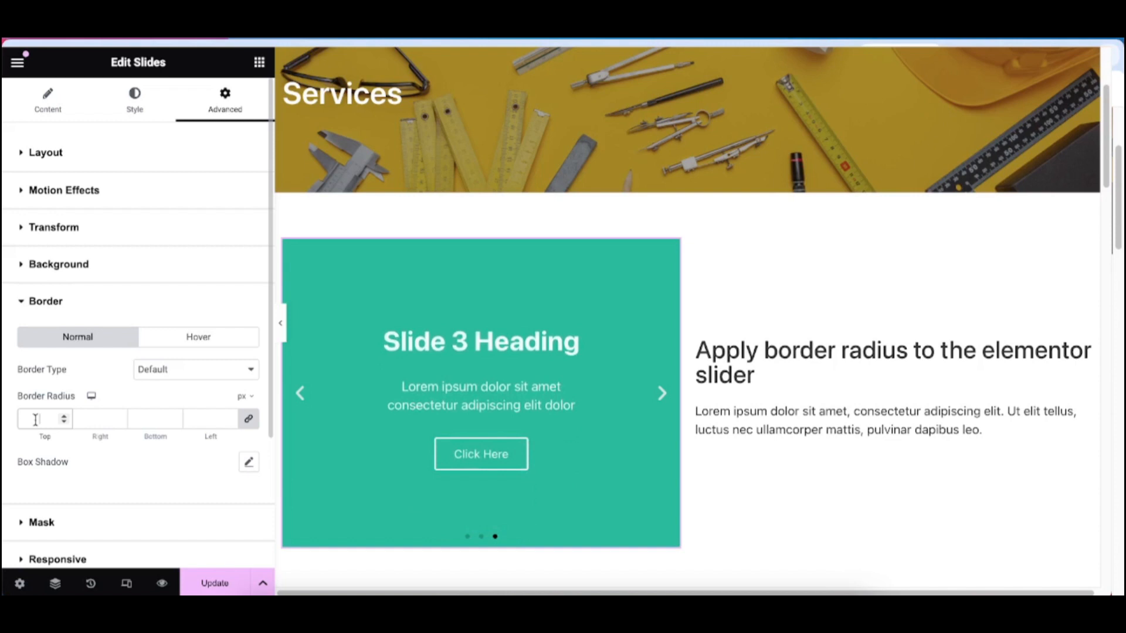
{"action": "type", "text": "10"}
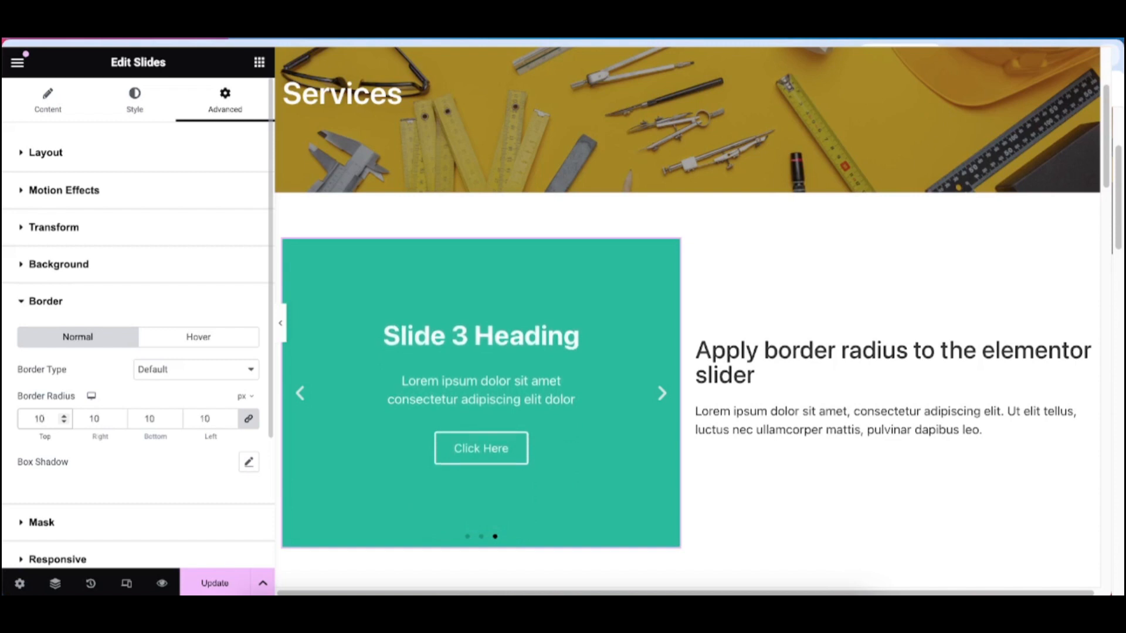
{"action": "left_click", "coordinate": [468, 536]}
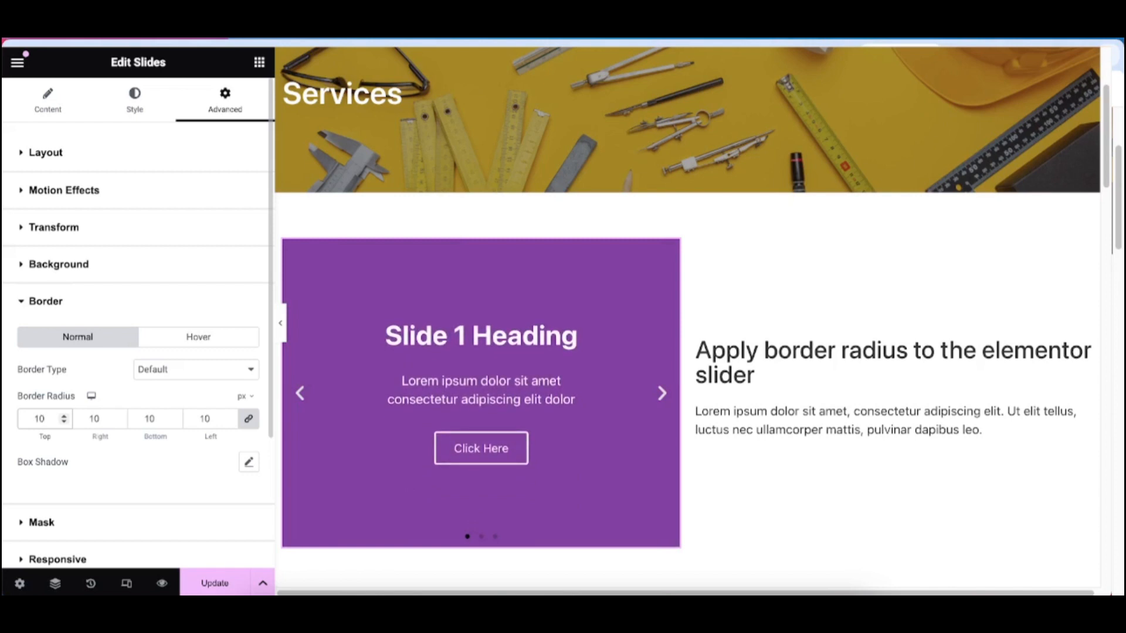
{"action": "left_click", "coordinate": [39, 419]}
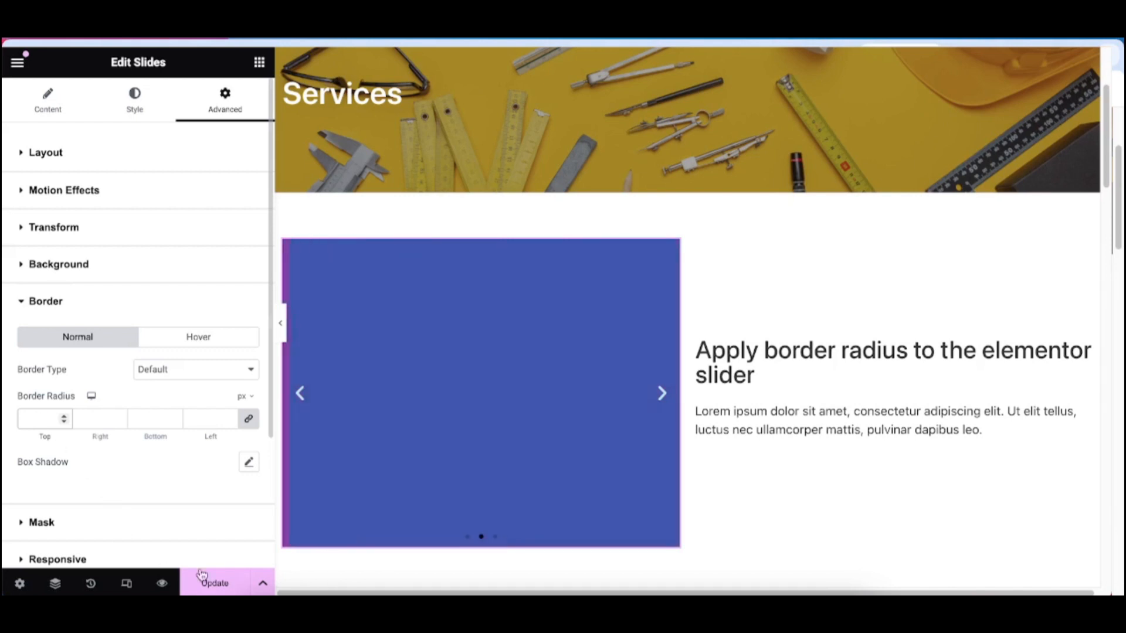
{"action": "left_click", "coordinate": [214, 583]}
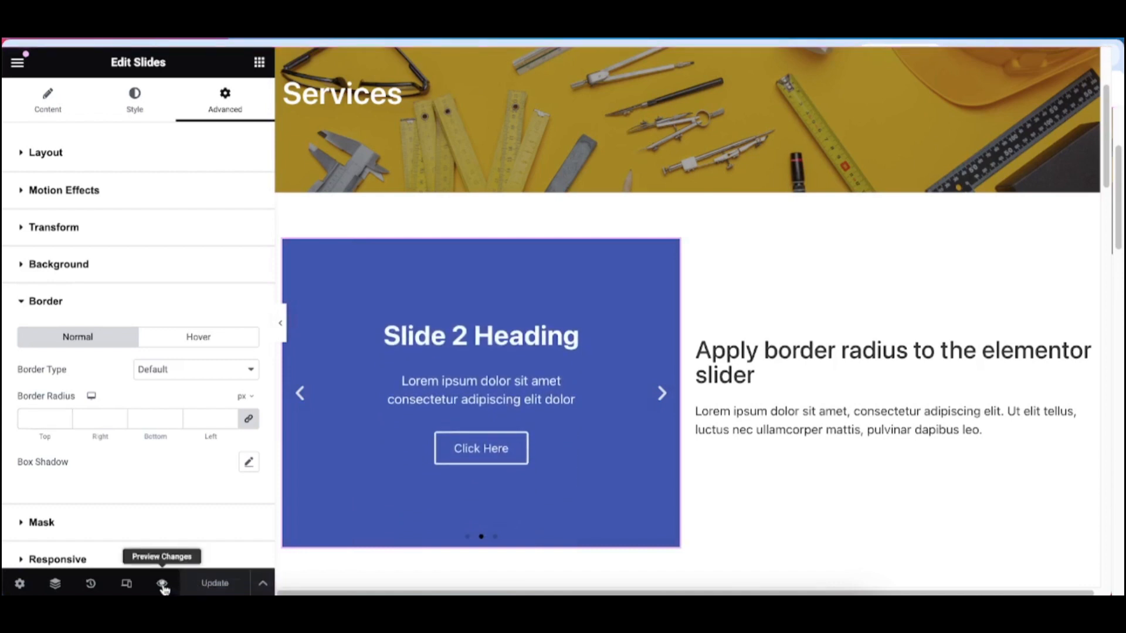
View the live Services page slider and inspect its slide markup with DevTools
{"action": "left_click", "coordinate": [162, 584]}
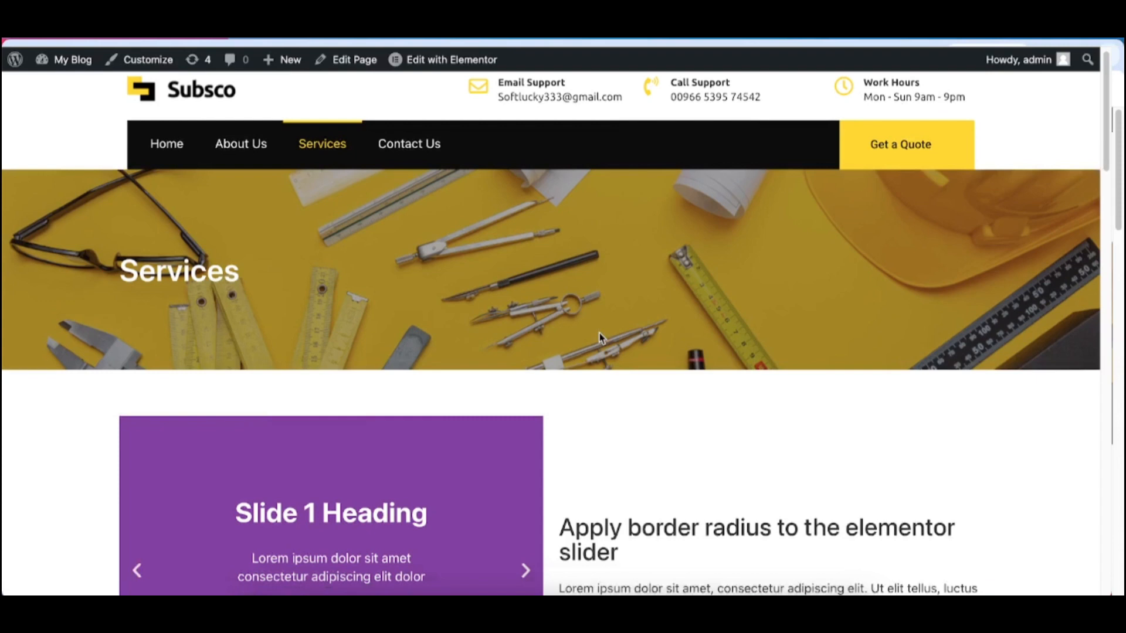
{"action": "scroll", "scroll_direction": "down", "scroll_amount": 3}
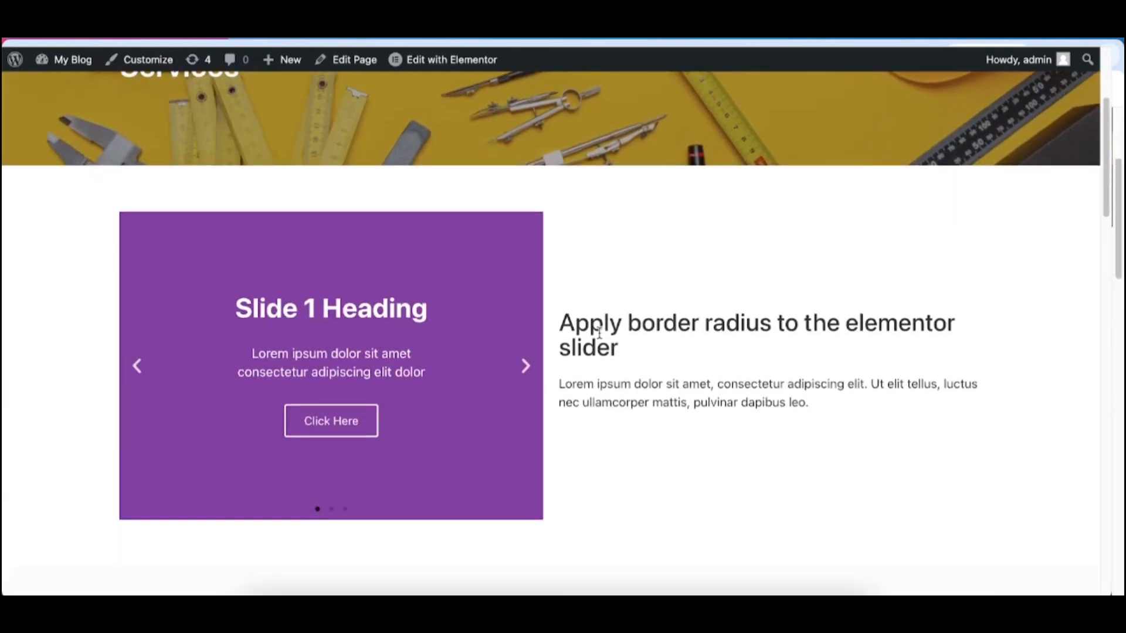
{"action": "scroll", "scroll_direction": "down", "scroll_amount": 3}
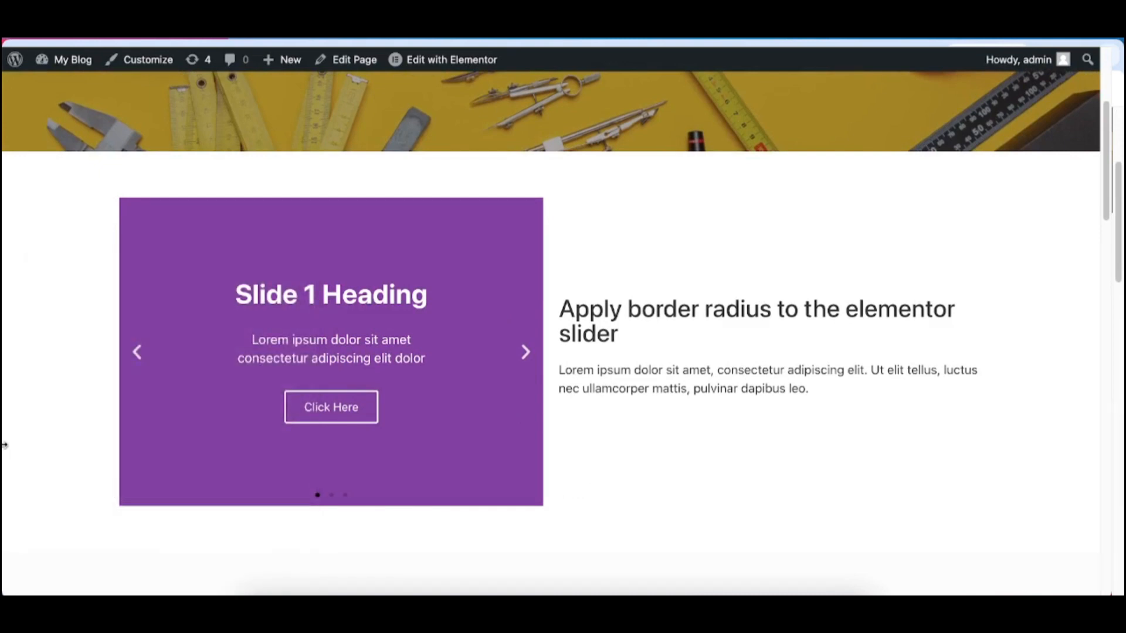
{"action": "key", "text": "F12"}
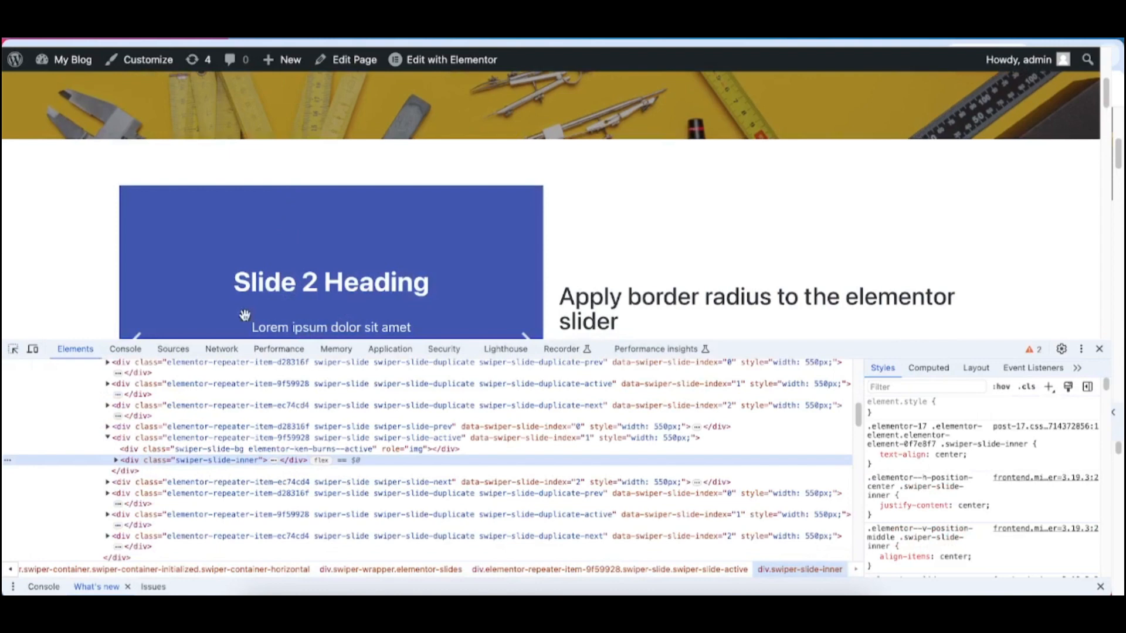
{"action": "mouse_move", "coordinate": [193, 460]}
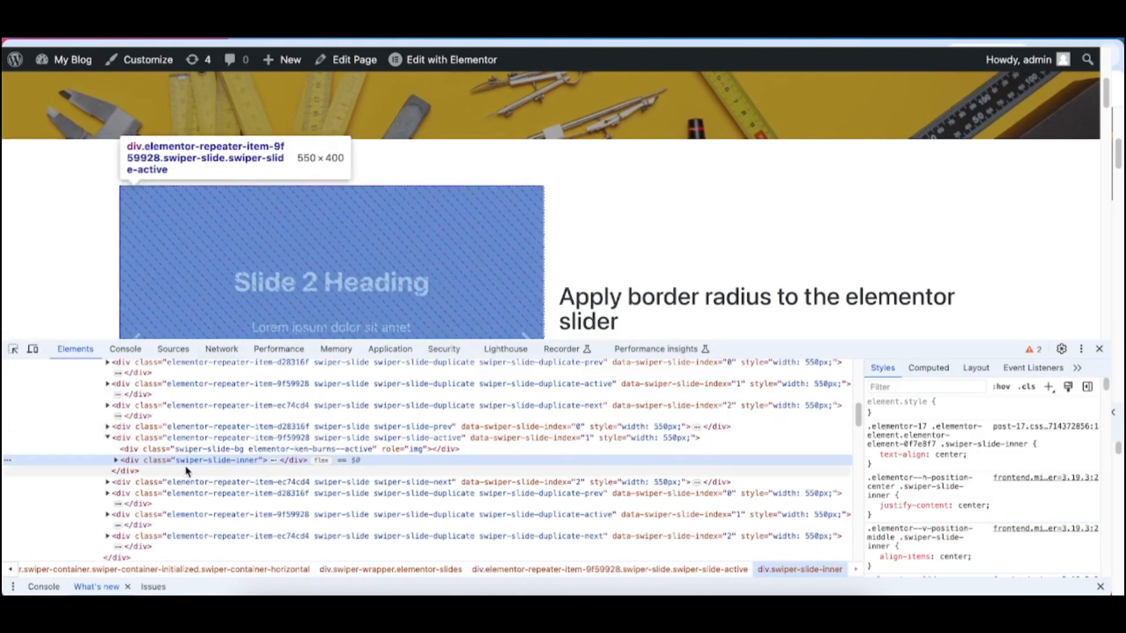
{"action": "mouse_move", "coordinate": [196, 459]}
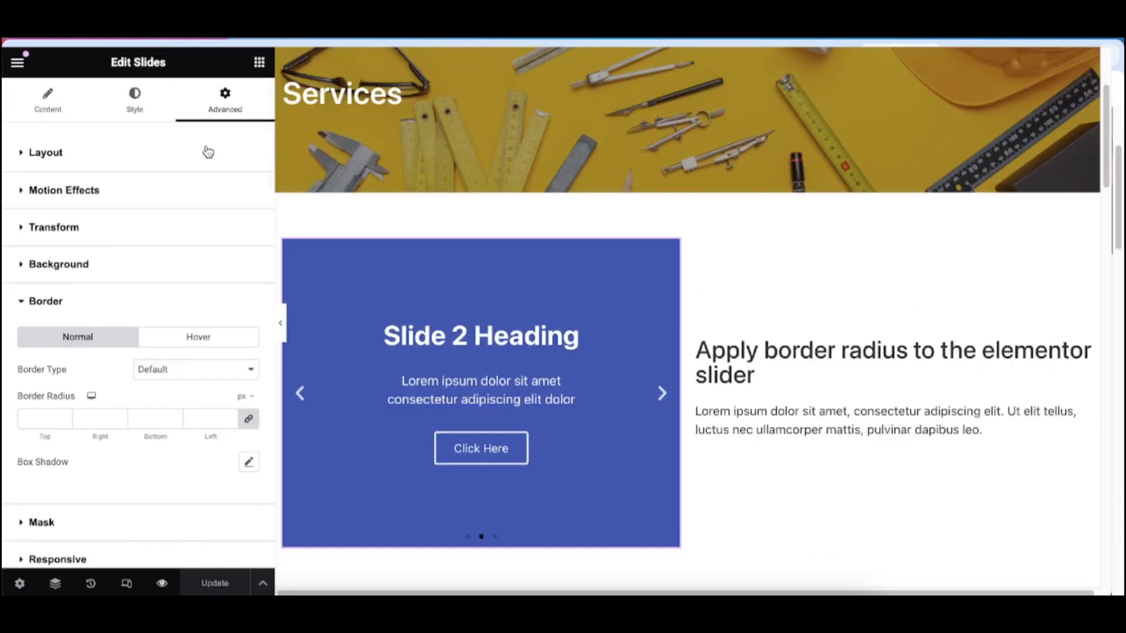
{"action": "mouse_move", "coordinate": [162, 276]}
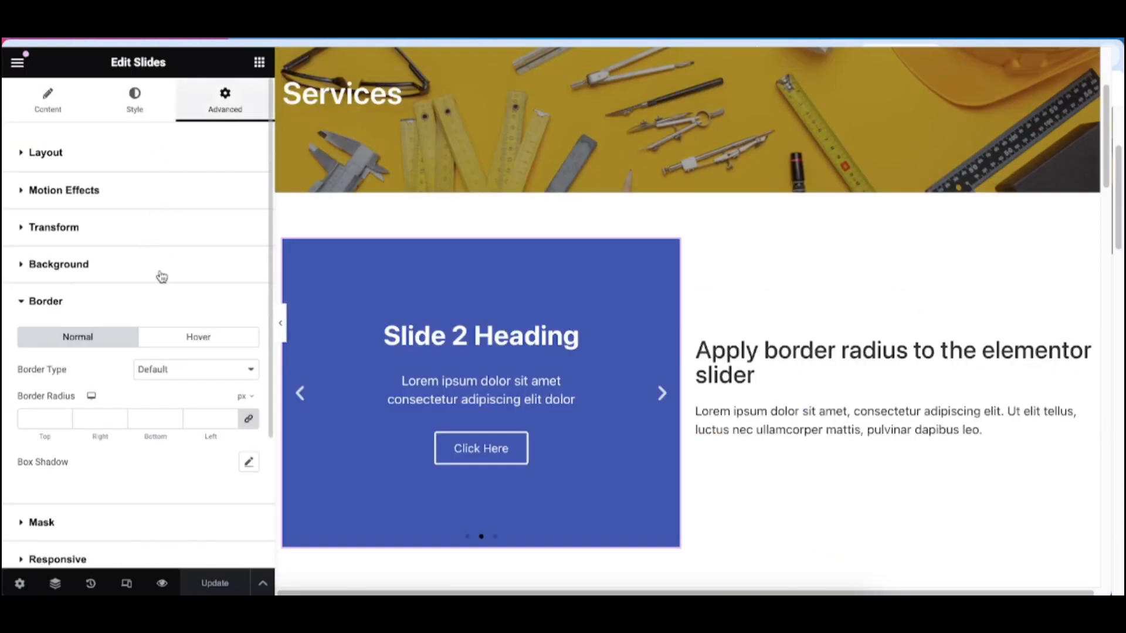
Start a custom CSS rule targeting selector .elementor-slides-wrapper with a border declaration
{"action": "scroll", "scroll_direction": "down", "scroll_amount": 3}
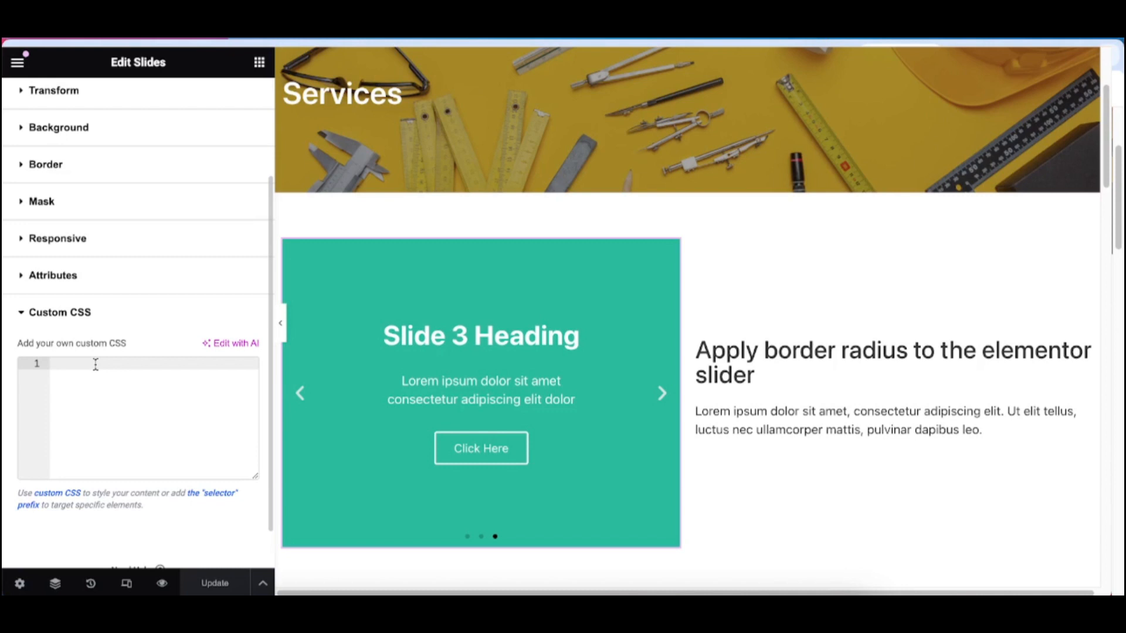
{"action": "type", "text": "selector"}
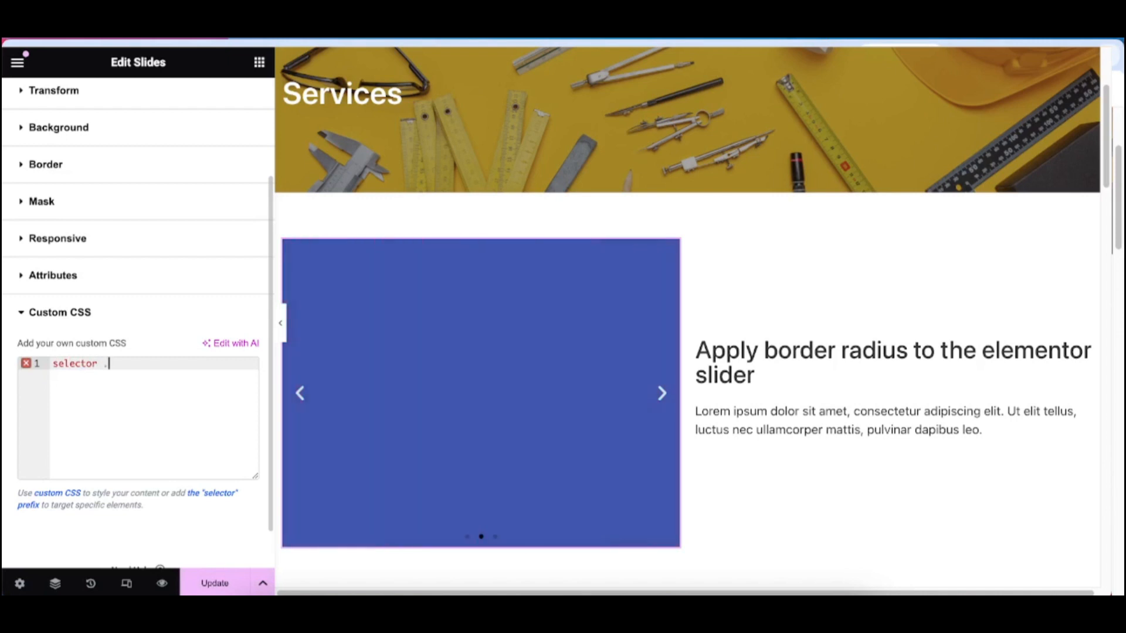
{"action": "type", "text": ".elementor-slides-wrapper{"}
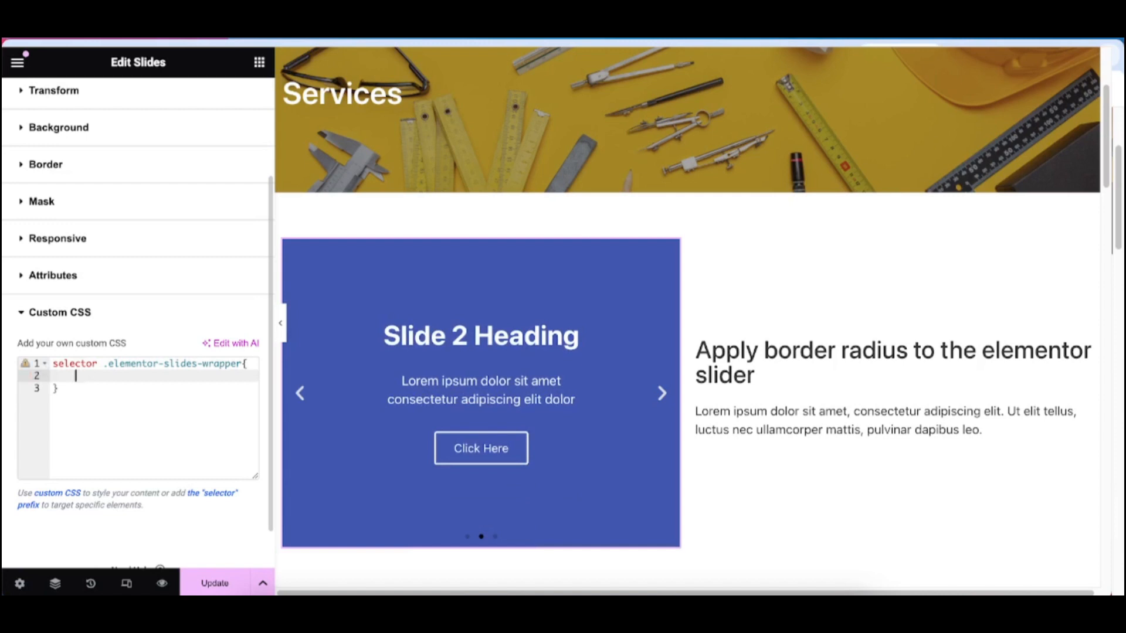
{"action": "left_click", "coordinate": [661, 393]}
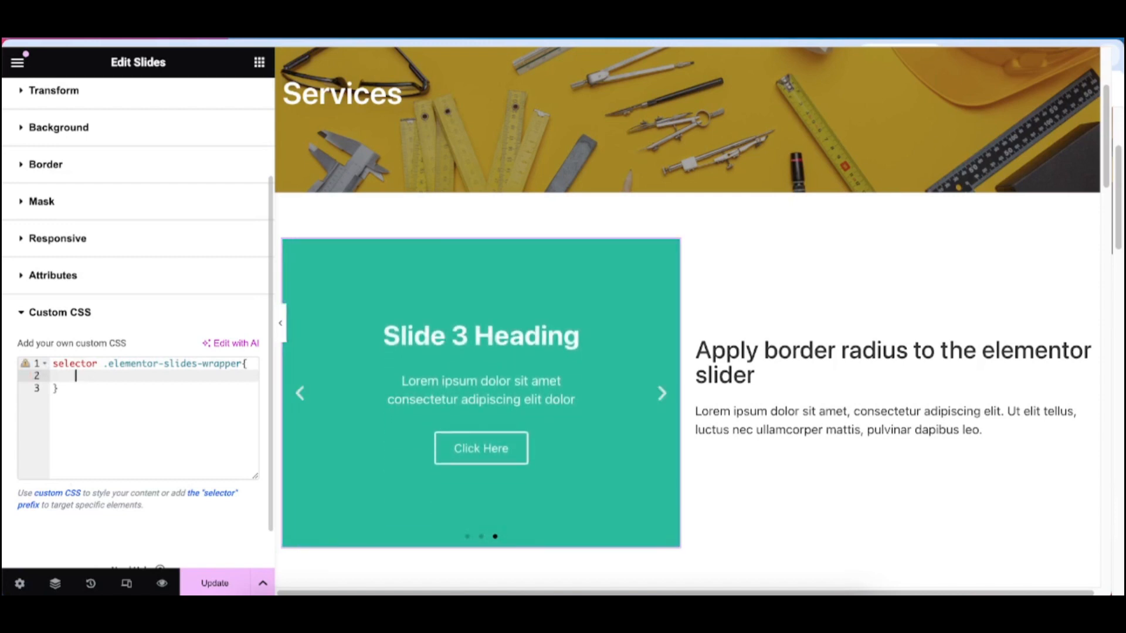
{"action": "type", "text": "border-radius:"}
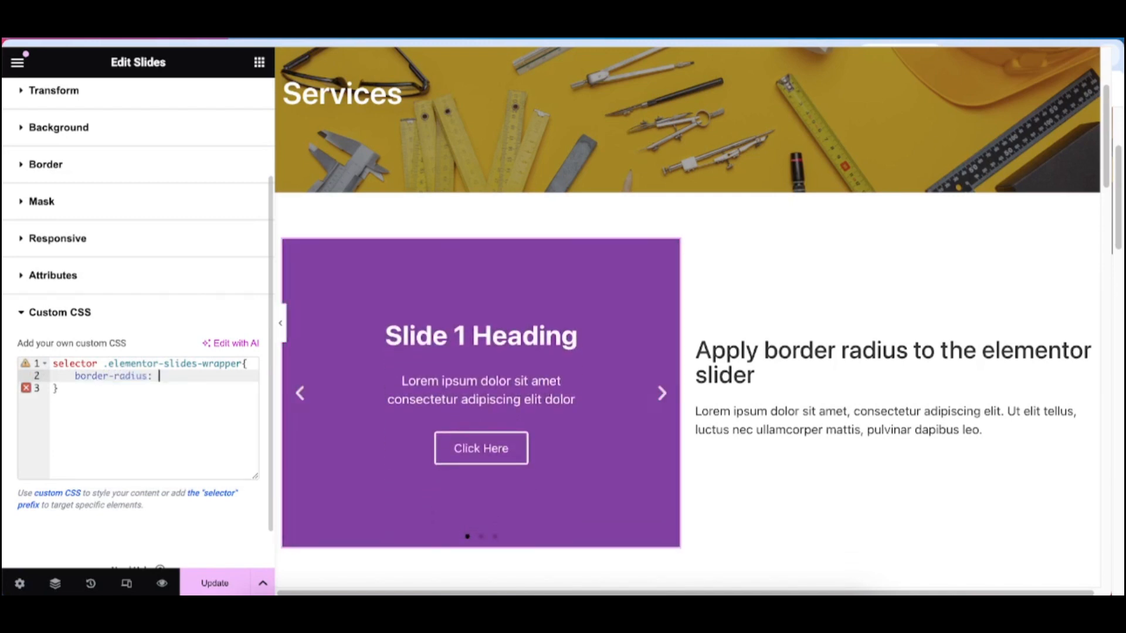
Complete the rule as border-radius: 15px !important; rounding the slides wrapper corners
{"action": "type", "text": "15px"}
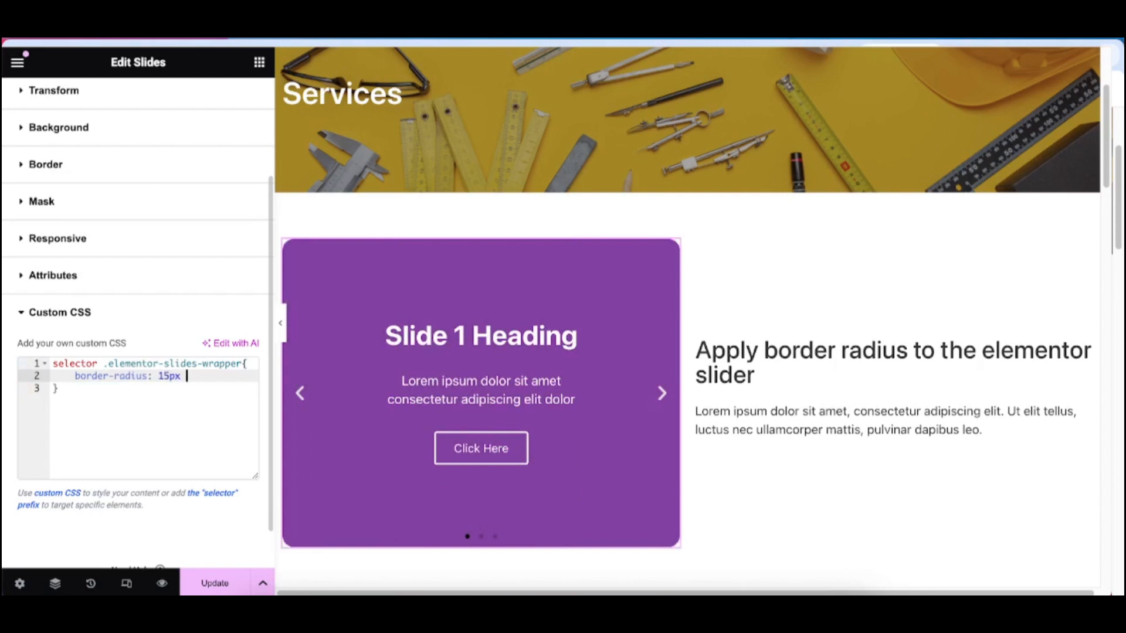
{"action": "left_click", "coordinate": [661, 392]}
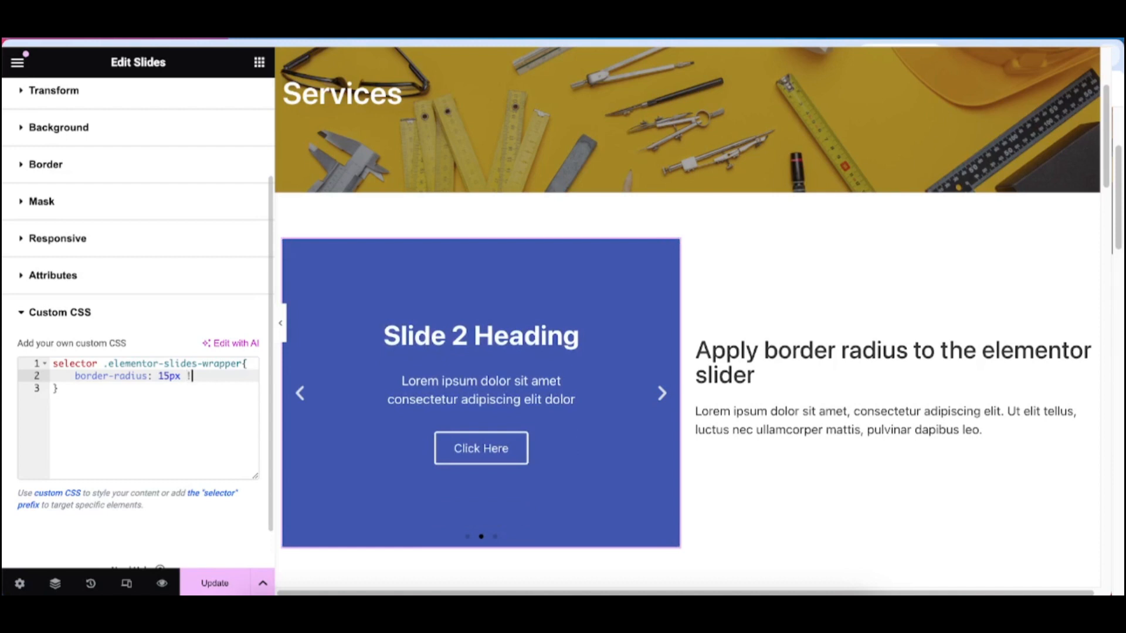
{"action": "type", "text": "impo"}
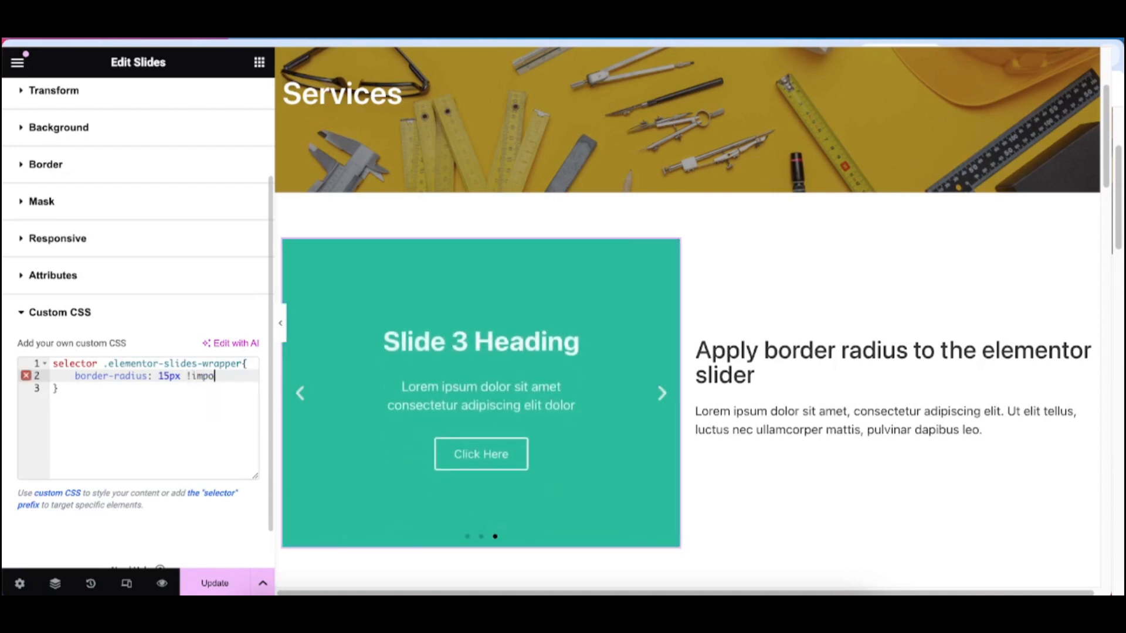
{"action": "type", "text": "rtant;"}
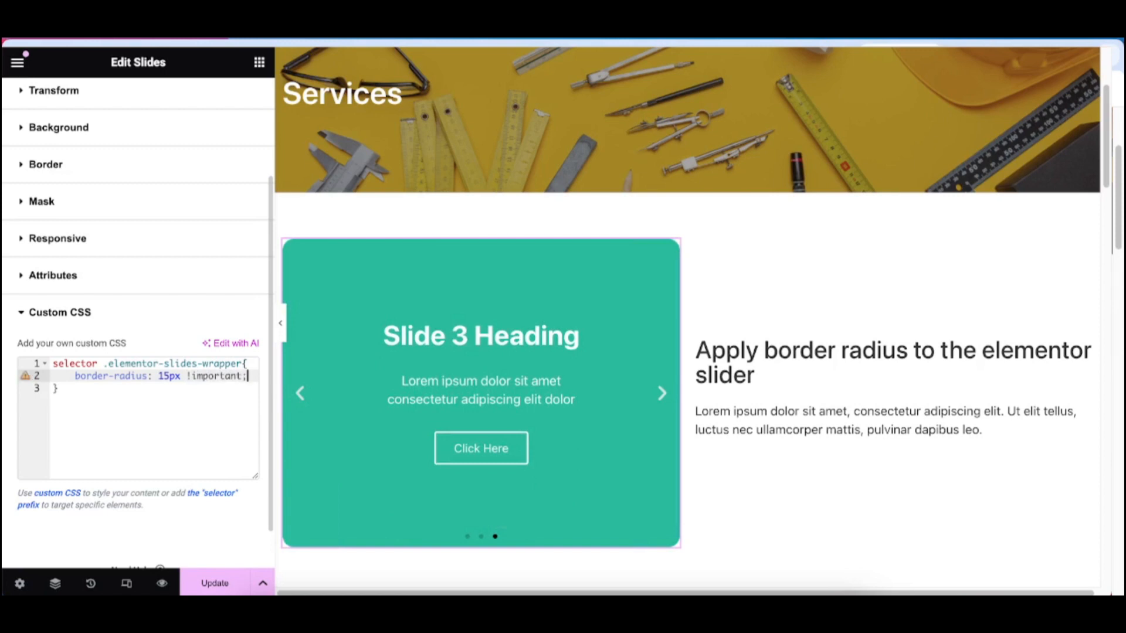
{"action": "left_click", "coordinate": [300, 398]}
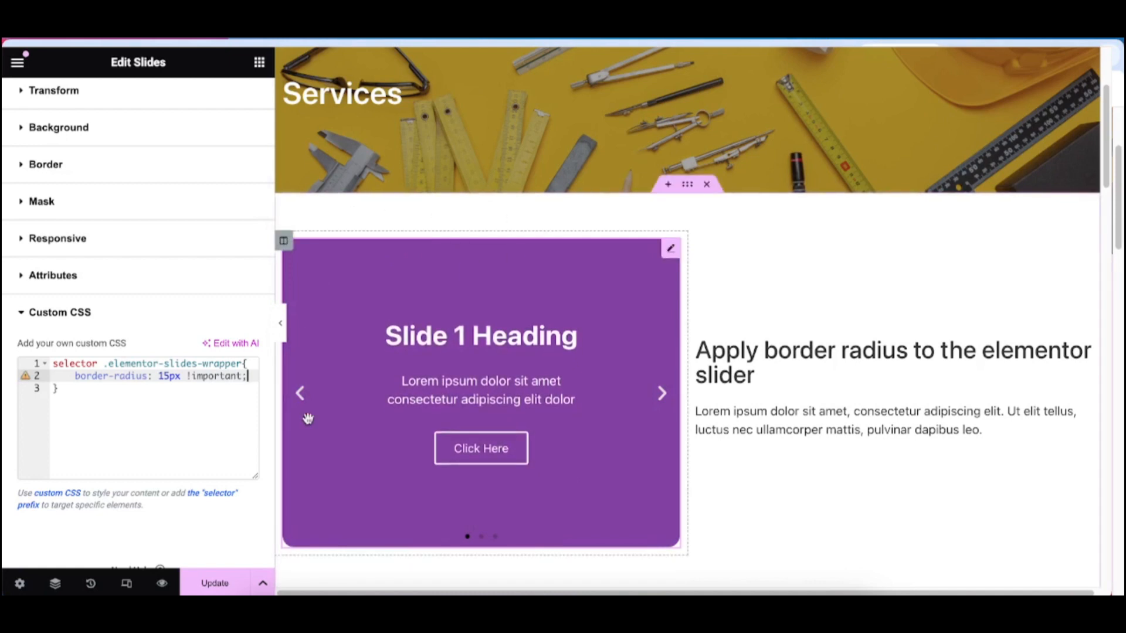
Update the page and cycle the live slider to confirm rounded corners on every slide
{"action": "left_click", "coordinate": [215, 582]}
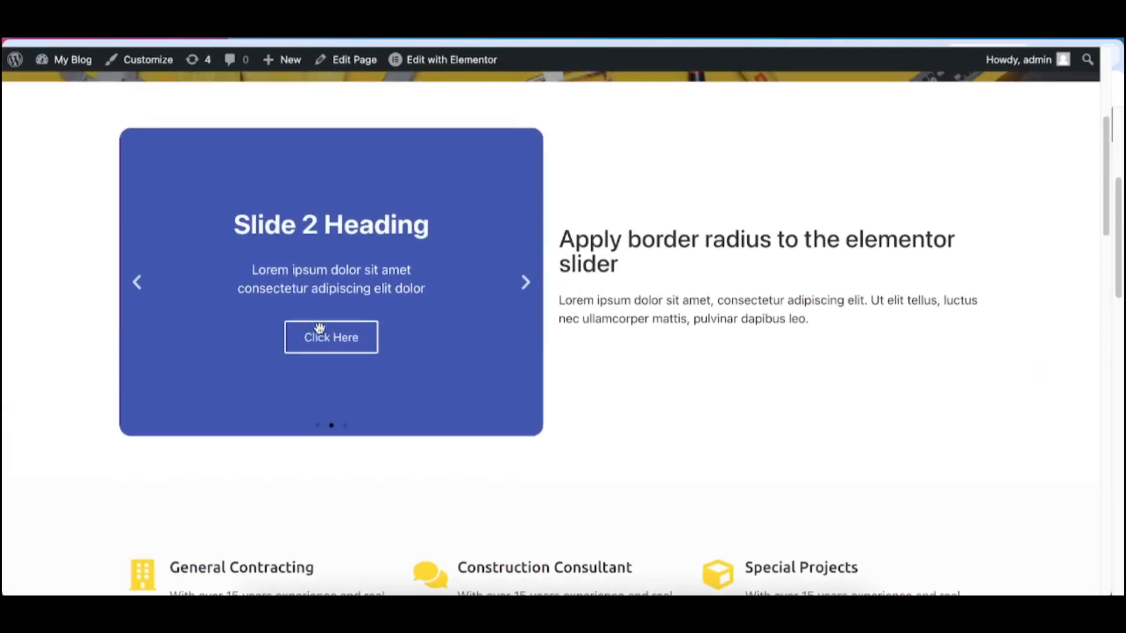
{"action": "left_click", "coordinate": [526, 282]}
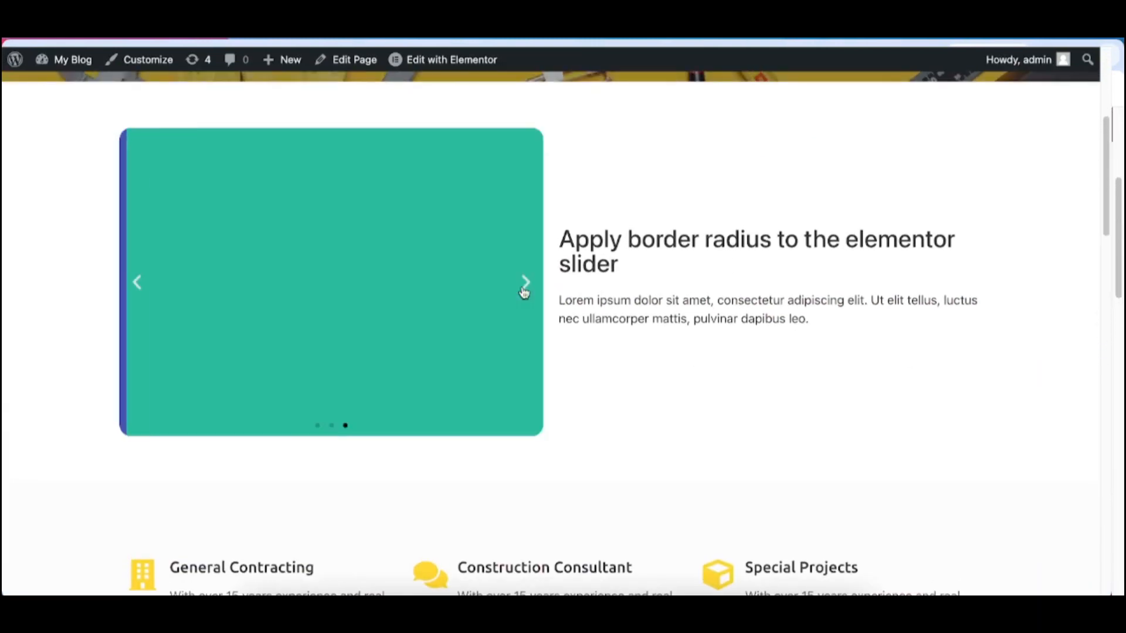
{"action": "left_click", "coordinate": [524, 283]}
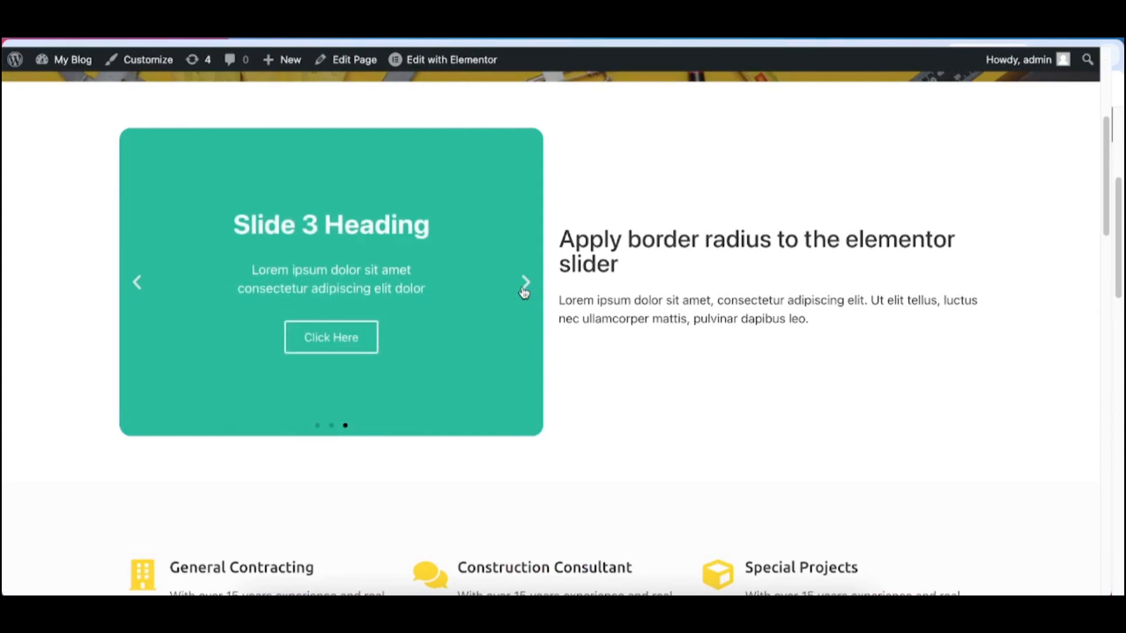